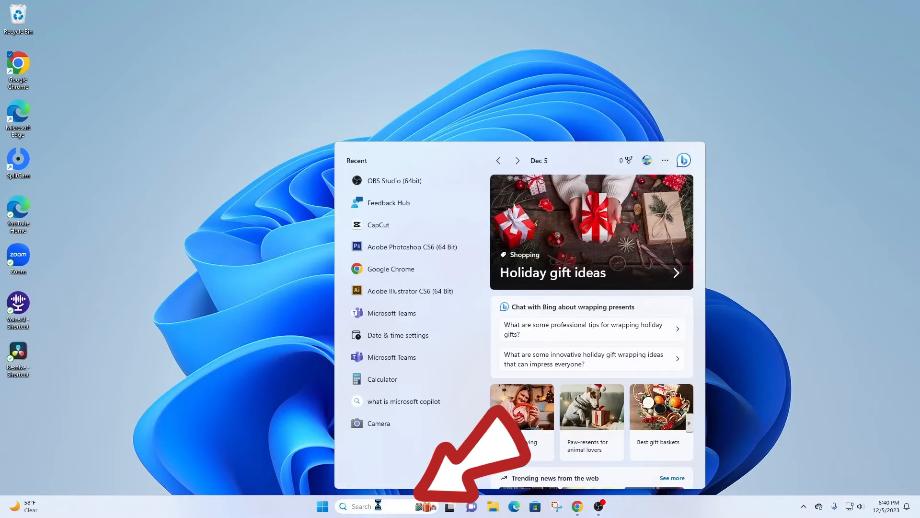
Launch Feedback Hub from Start menu search for 'feedback Hub'.
text(feedback Hub)
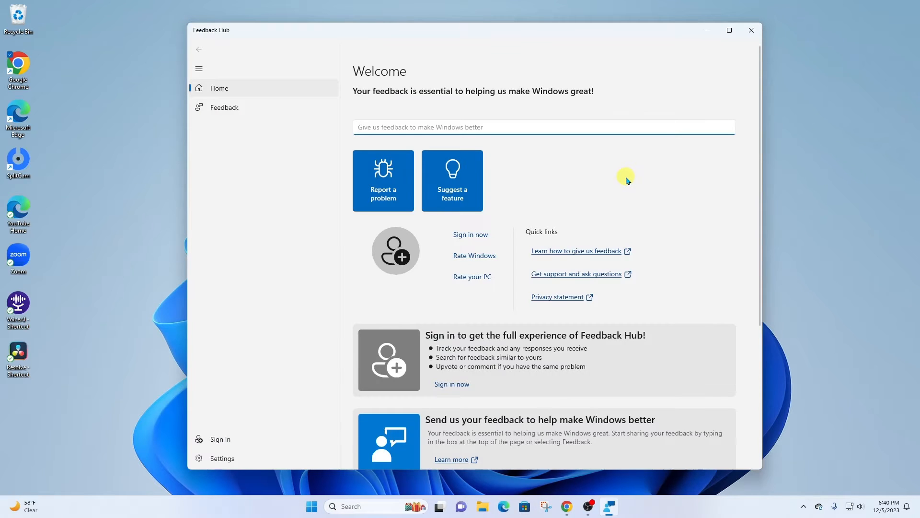
Sign in to Feedback Hub with the Microsoft account from the Home page.
click(512, 126)
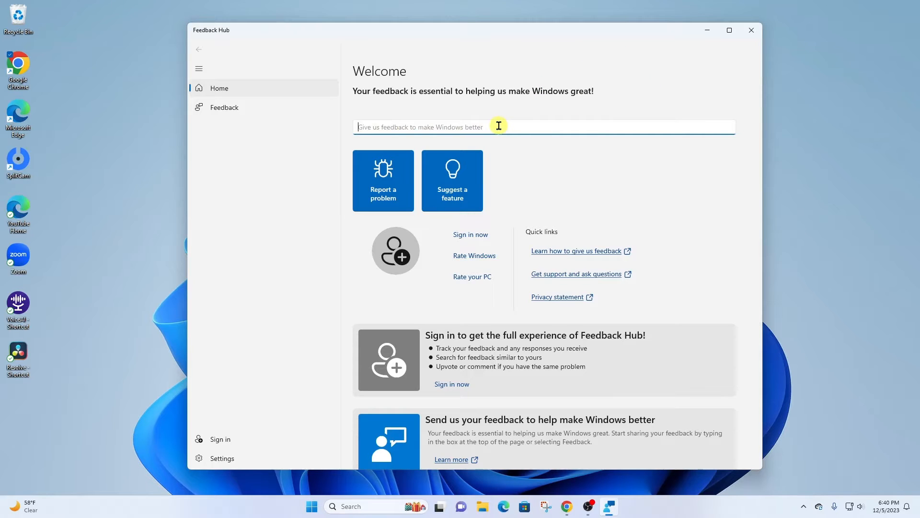
mouse_move(401, 174)
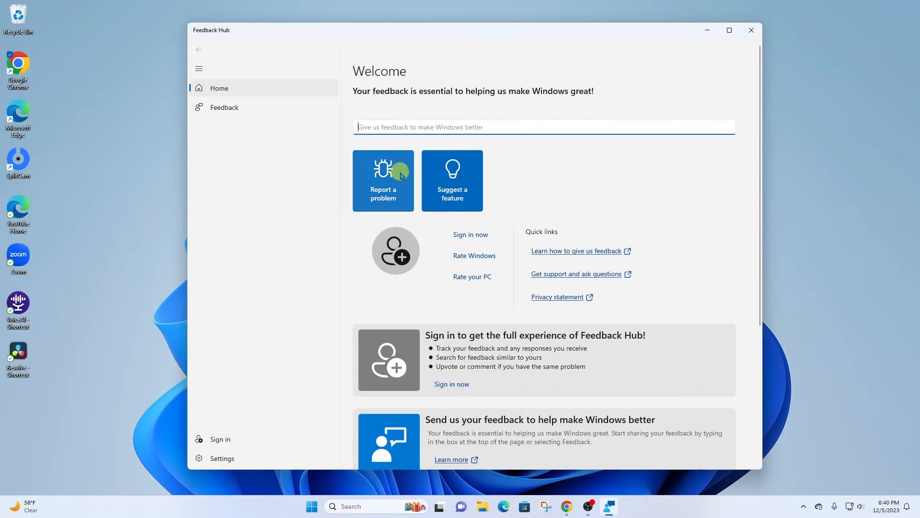
mouse_move(515, 155)
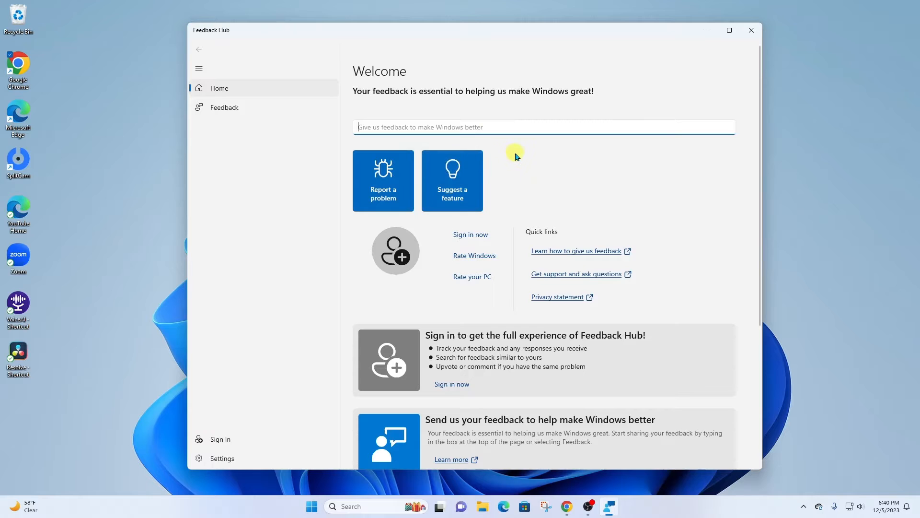
click(728, 30)
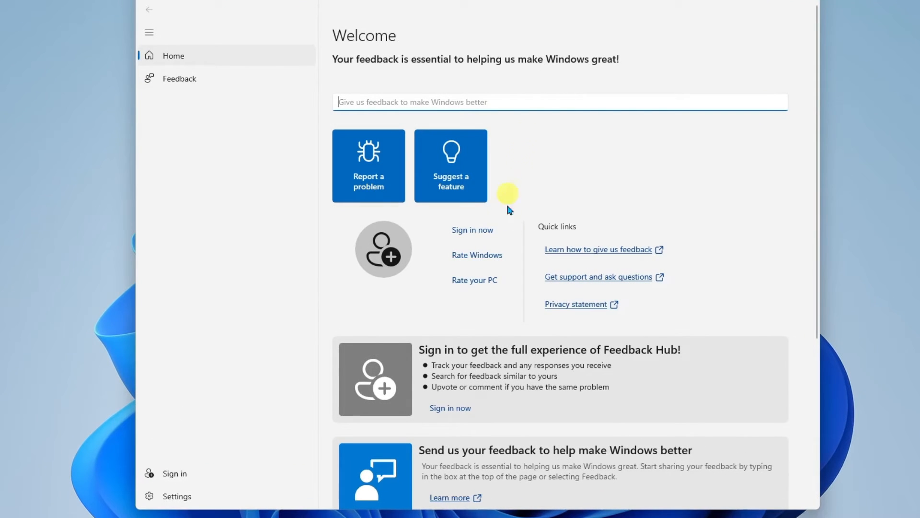
mouse_move(499, 360)
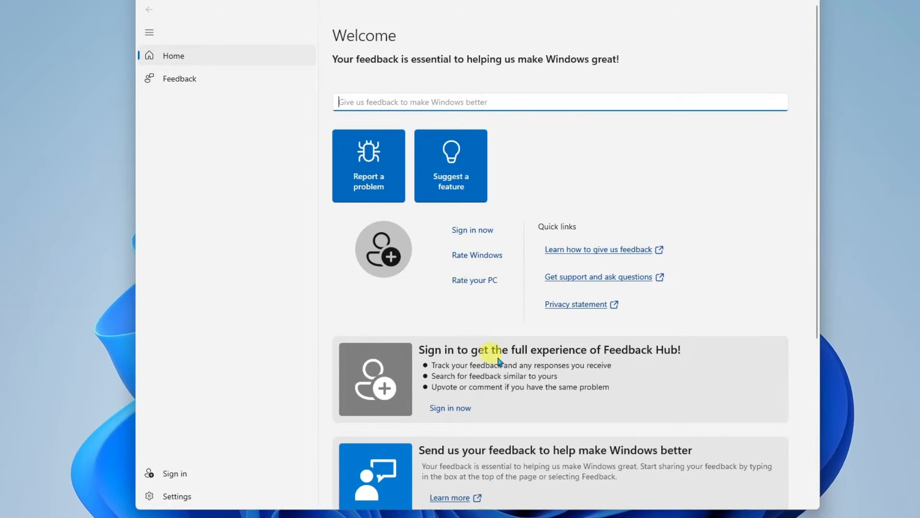
mouse_move(655, 372)
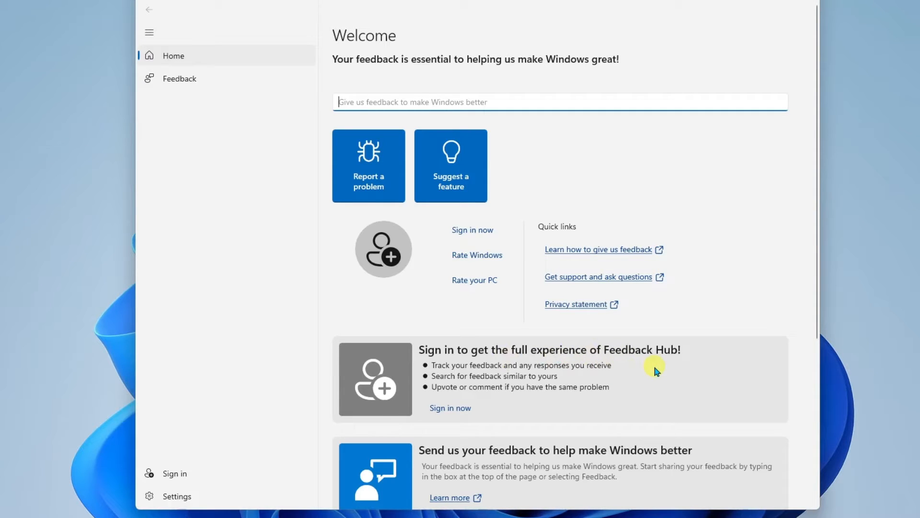
mouse_move(730, 266)
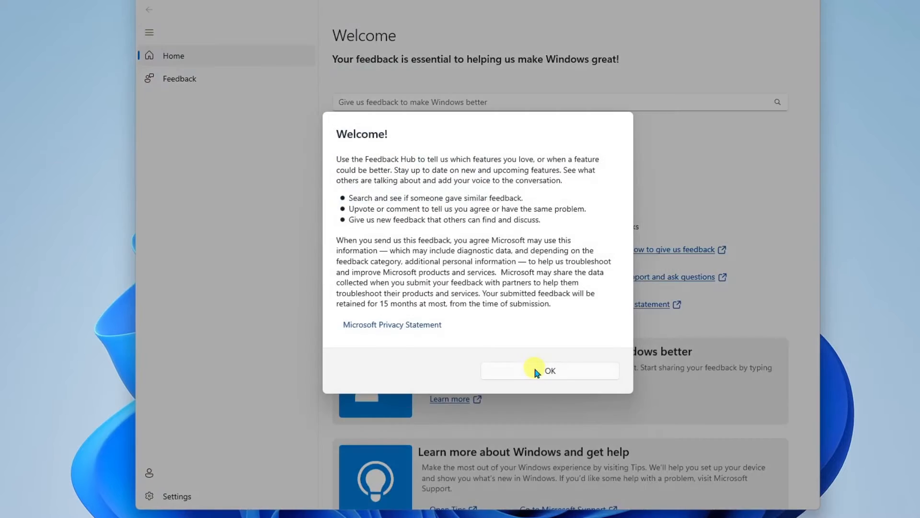
Dismiss the Welcome dialog and enter summary 'Make Teams for Home the same as Teams for Work or School'.
click(548, 370)
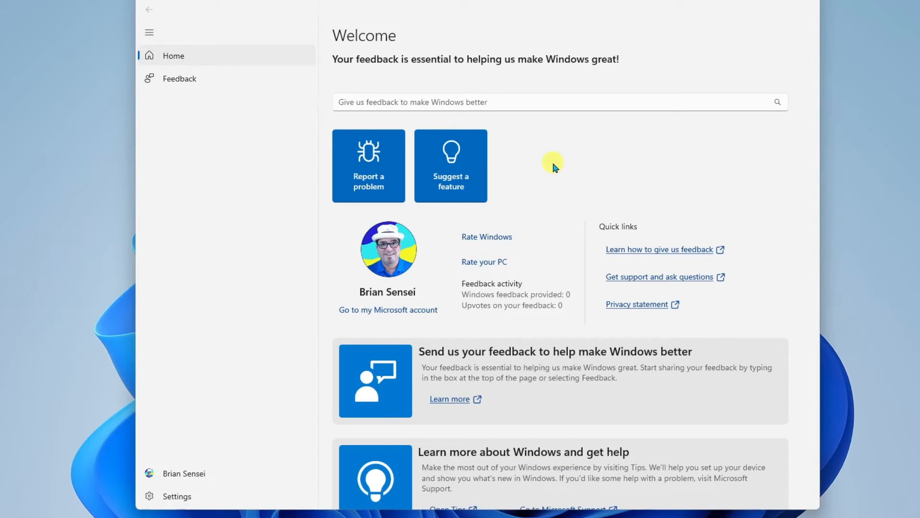
text(Make Teams for Home the same as Teams for Wor)
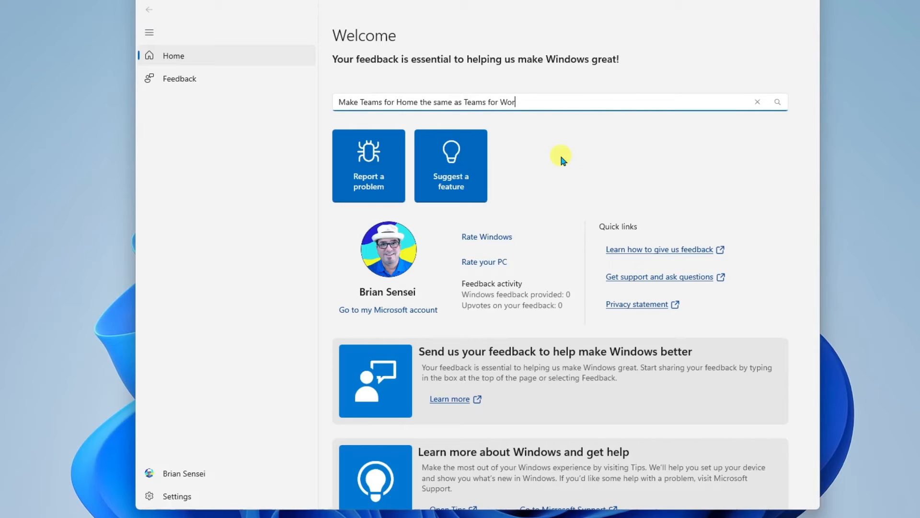
text(k or School)
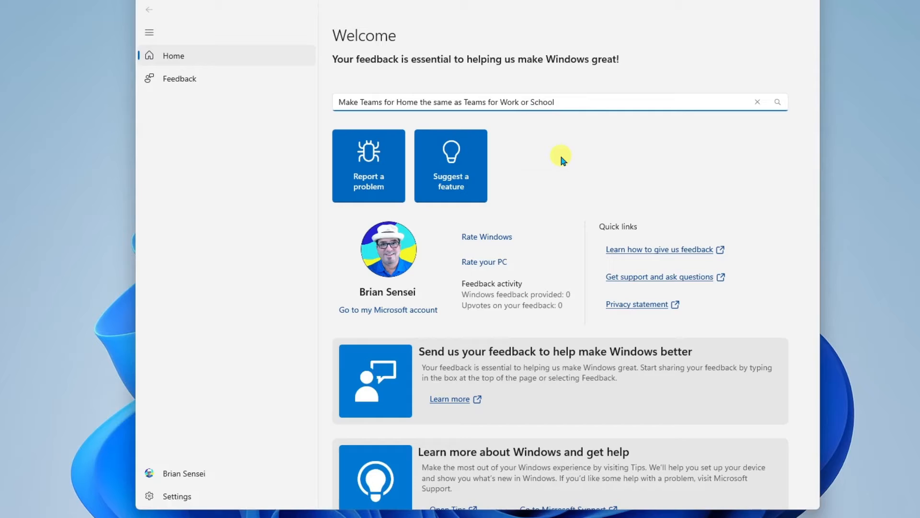
Search all feedback for the Teams summary and review the matching results.
click(555, 102)
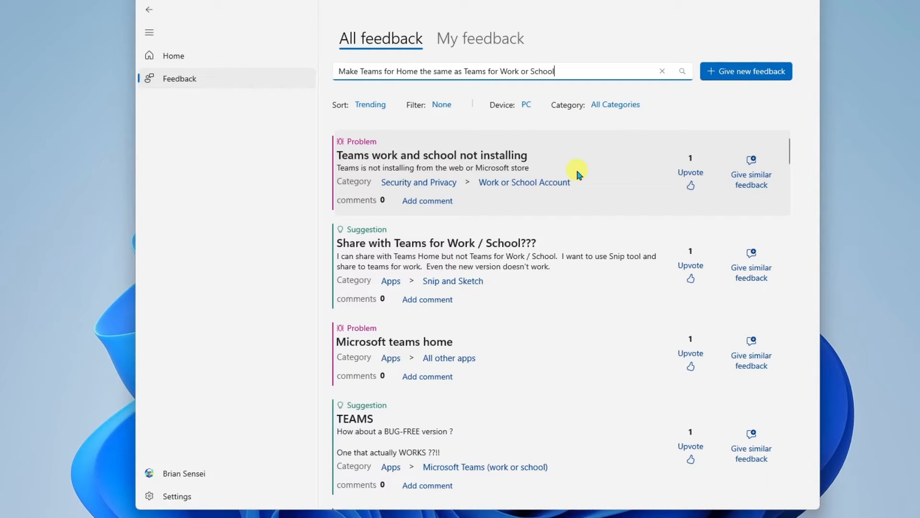
mouse_move(466, 127)
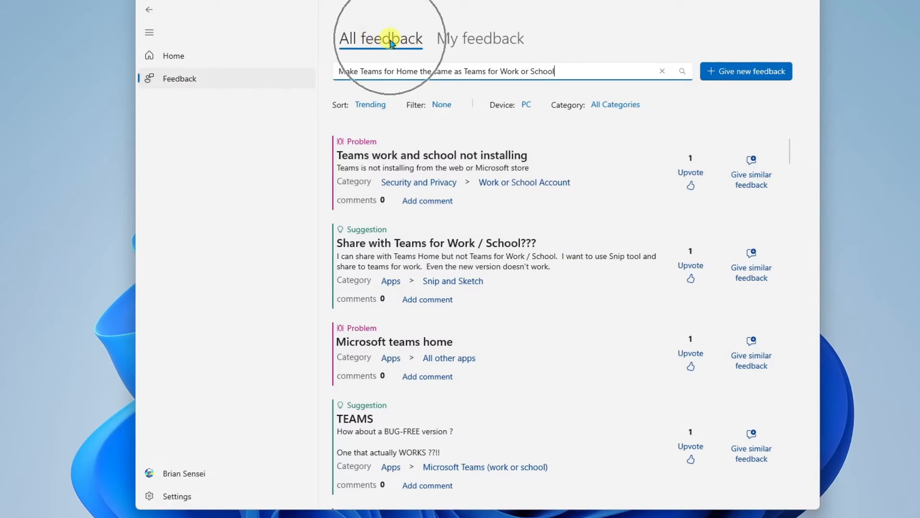
mouse_move(481, 44)
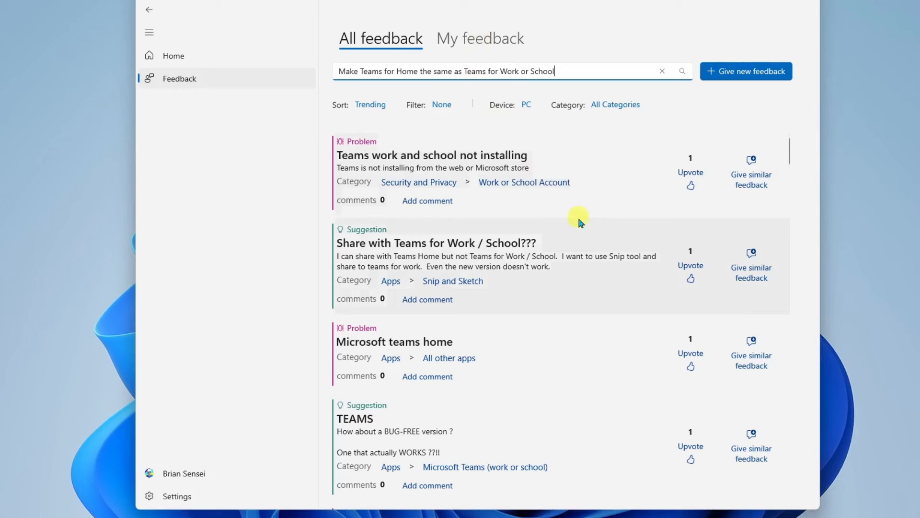
mouse_move(569, 276)
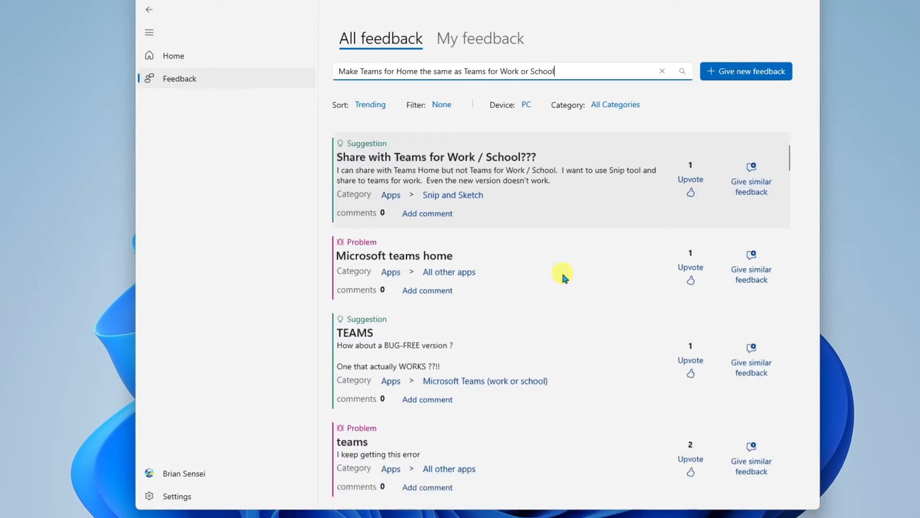
scroll(down, 3)
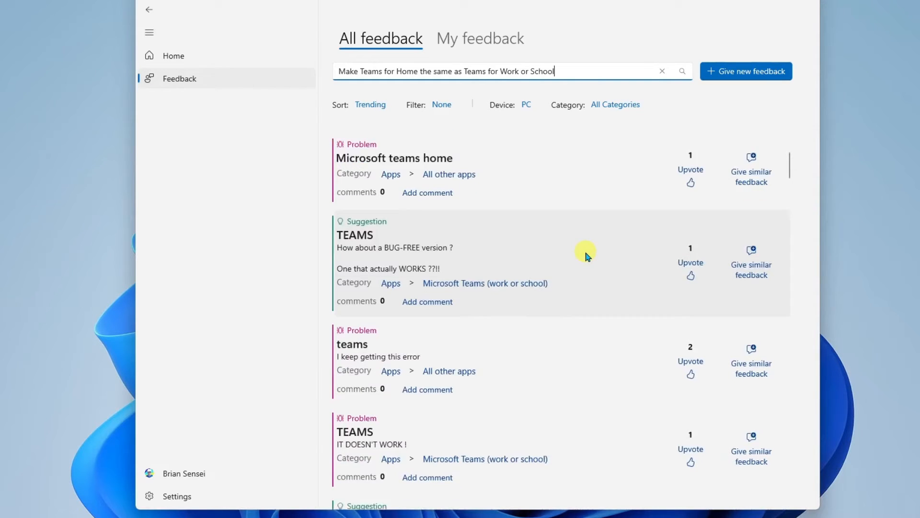
scroll(down, 3)
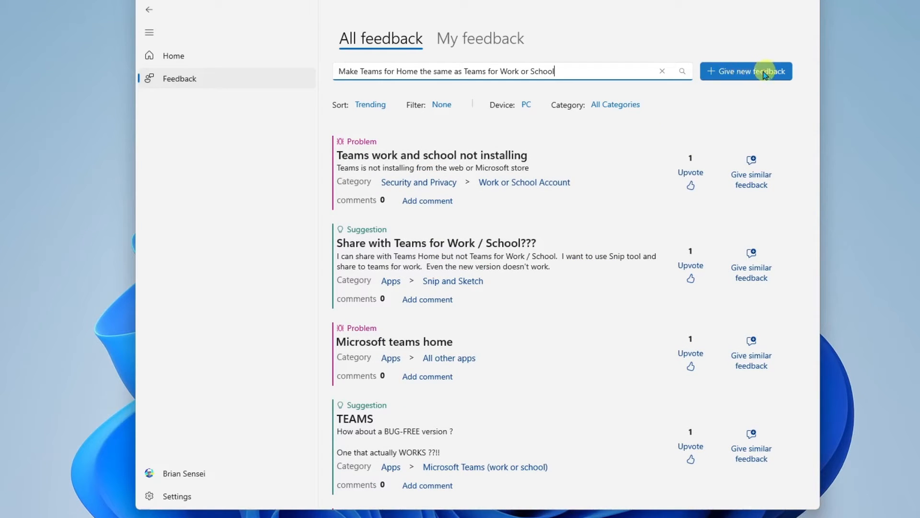
Start new feedback and add the detail that the Home version of Teams is very limited.
click(746, 71)
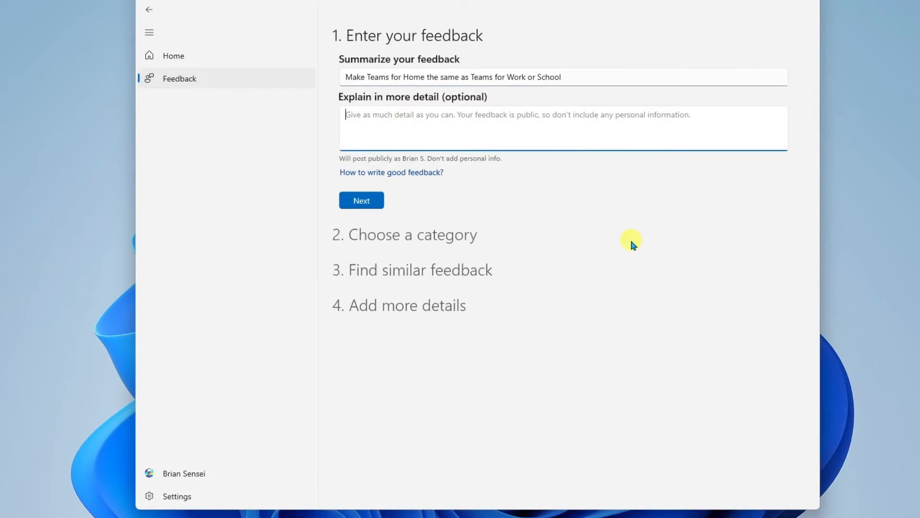
text(The Home version of Teams is very limited. Please add more features to make it function much like the work or school version.)
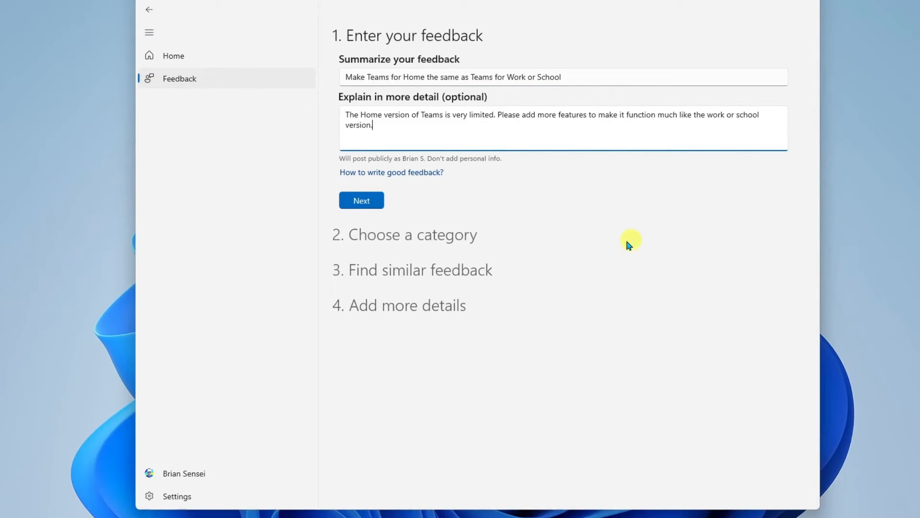
Categorize the feedback as a Suggestion under Apps > Microsoft Teams and proceed to similar feedback.
click(362, 200)
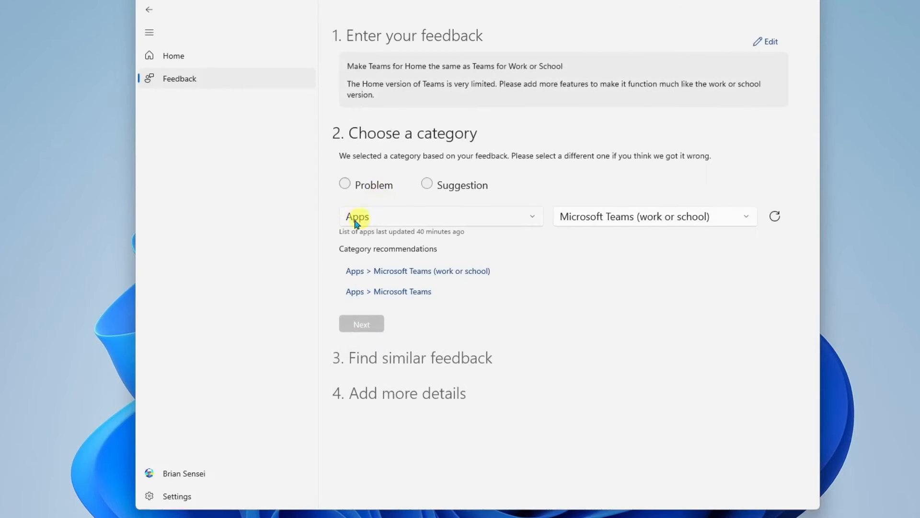
mouse_move(386, 221)
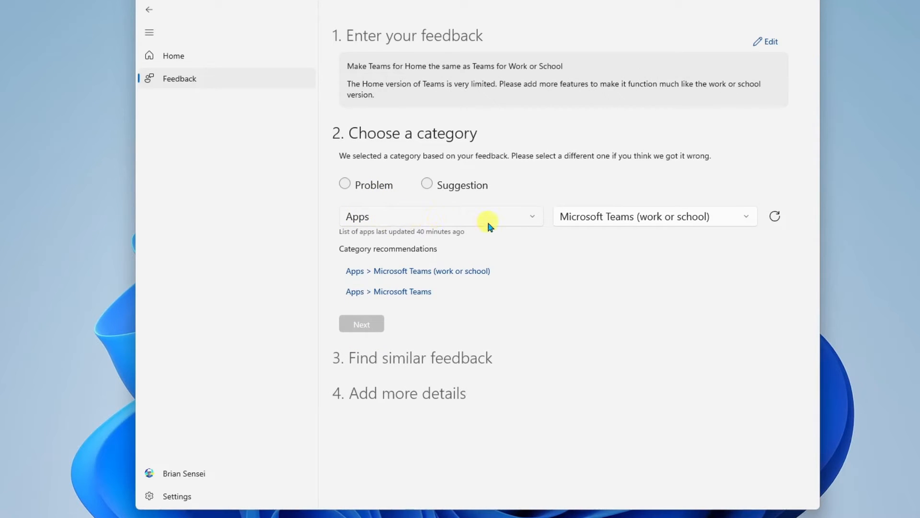
mouse_move(692, 223)
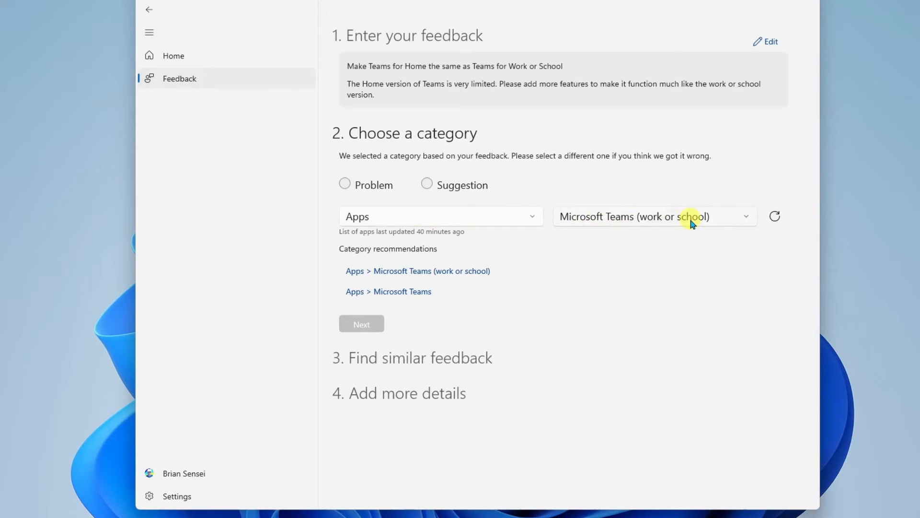
mouse_move(746, 219)
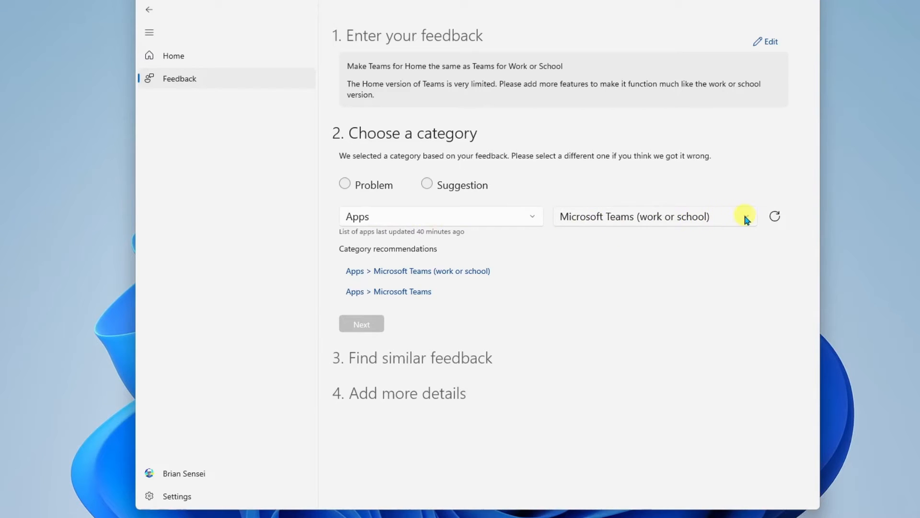
click(655, 216)
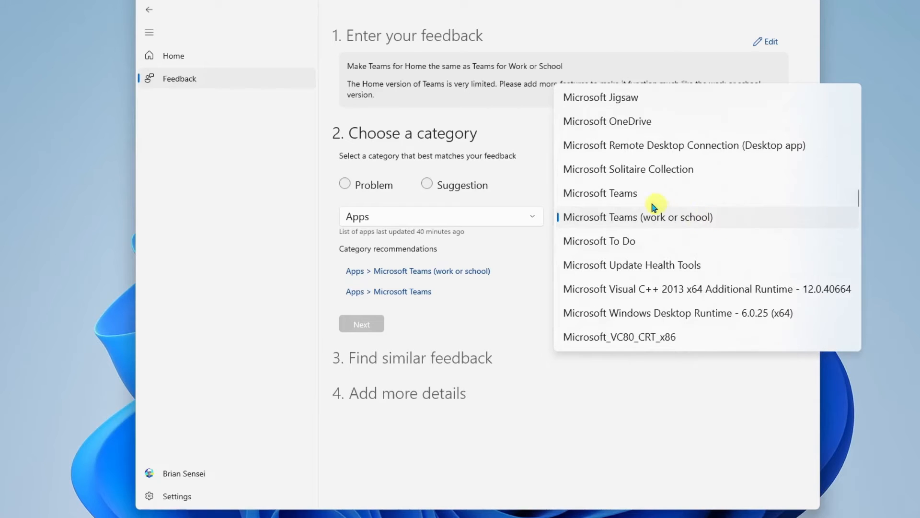
click(600, 193)
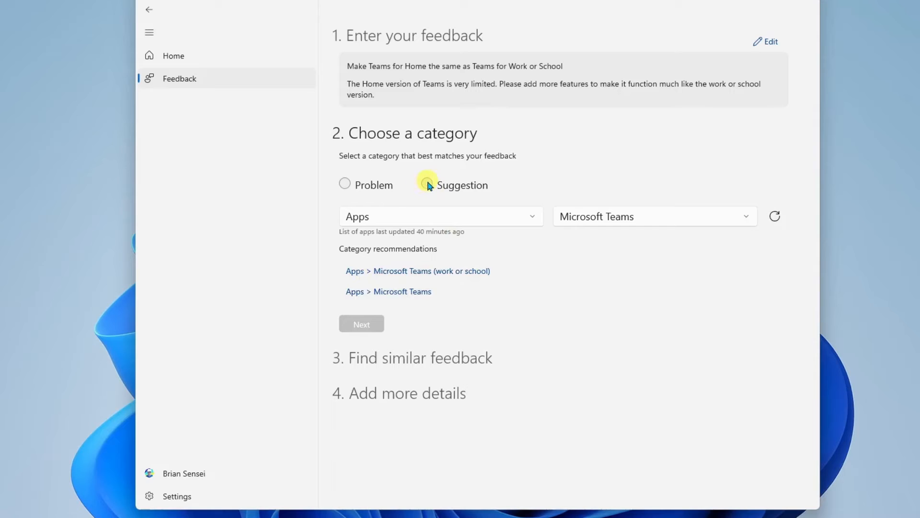
click(427, 184)
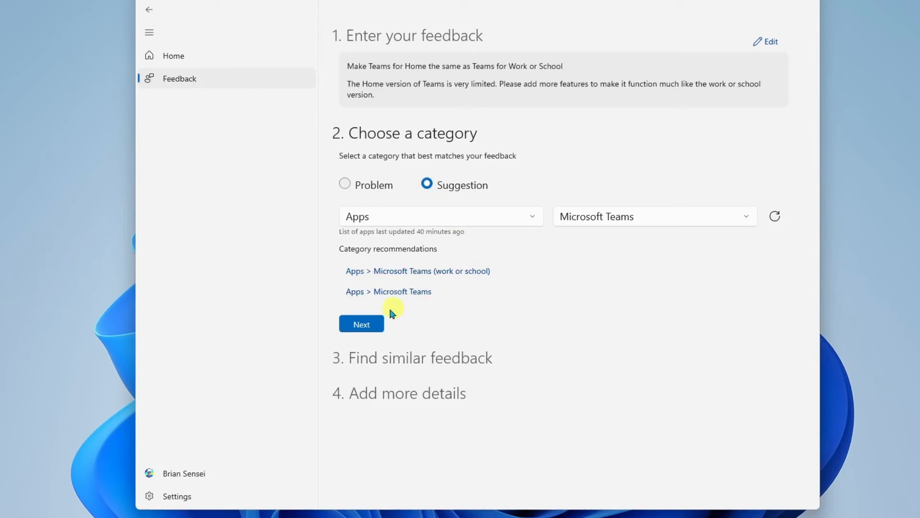
click(362, 324)
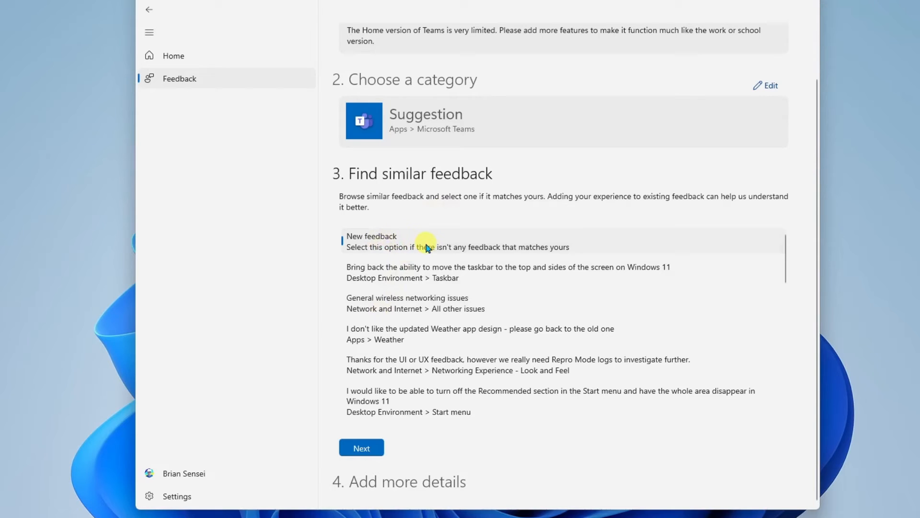
mouse_move(402, 243)
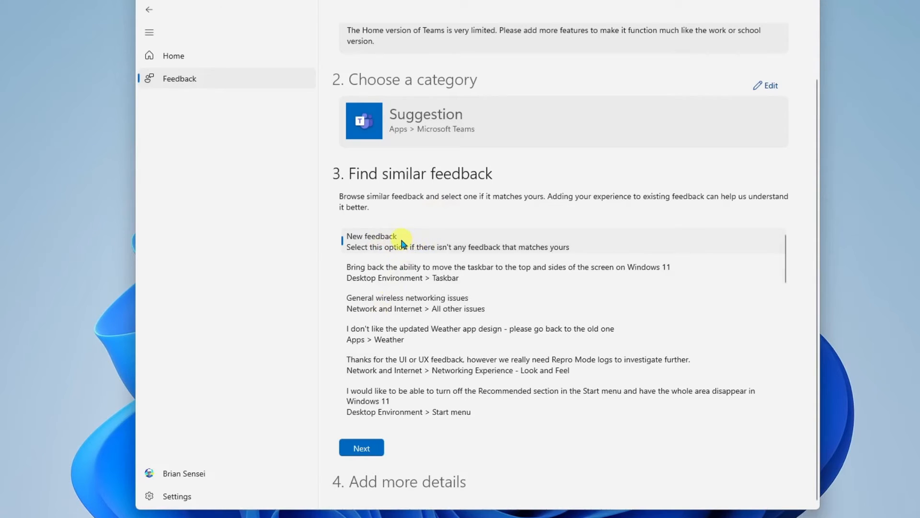
Submit the Teams for Home suggestion as new feedback without attachments.
click(361, 447)
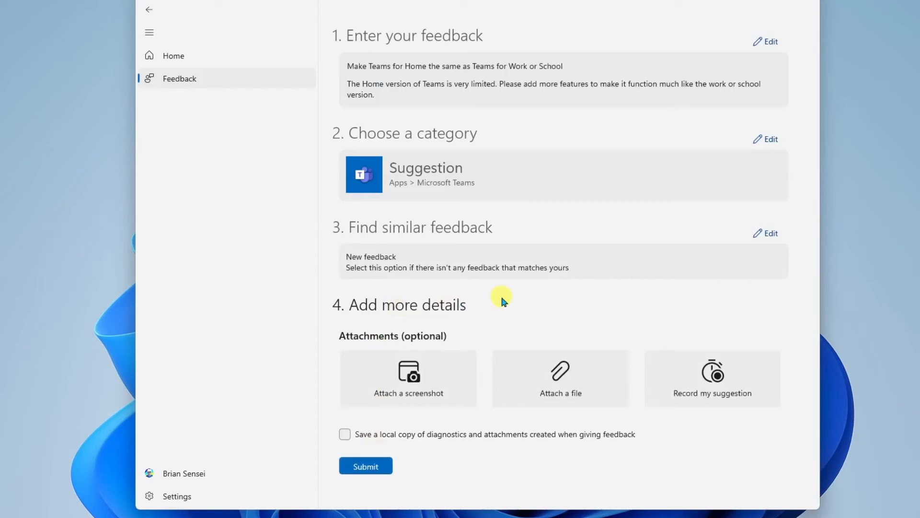
mouse_move(376, 372)
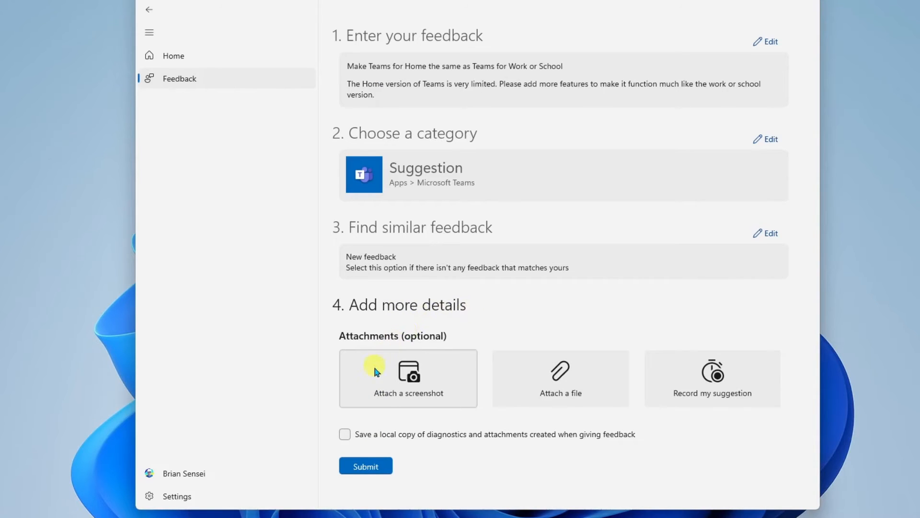
mouse_move(653, 411)
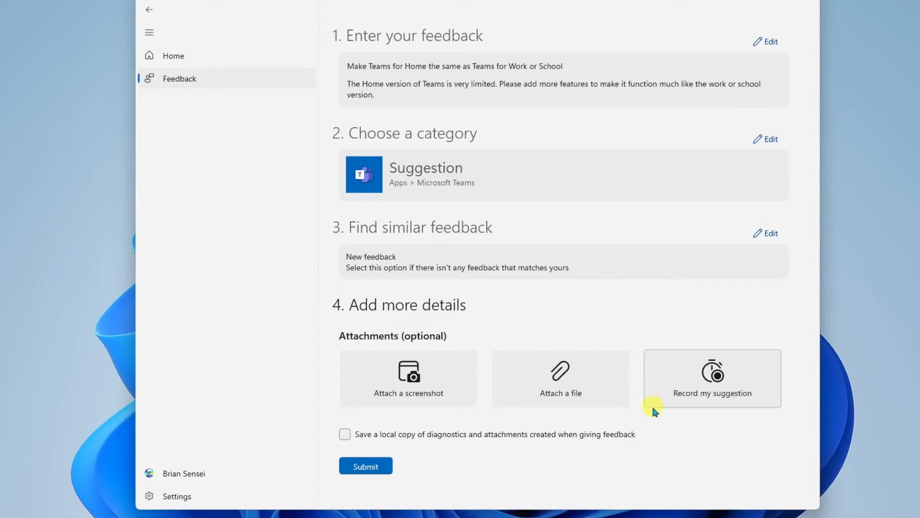
mouse_move(426, 458)
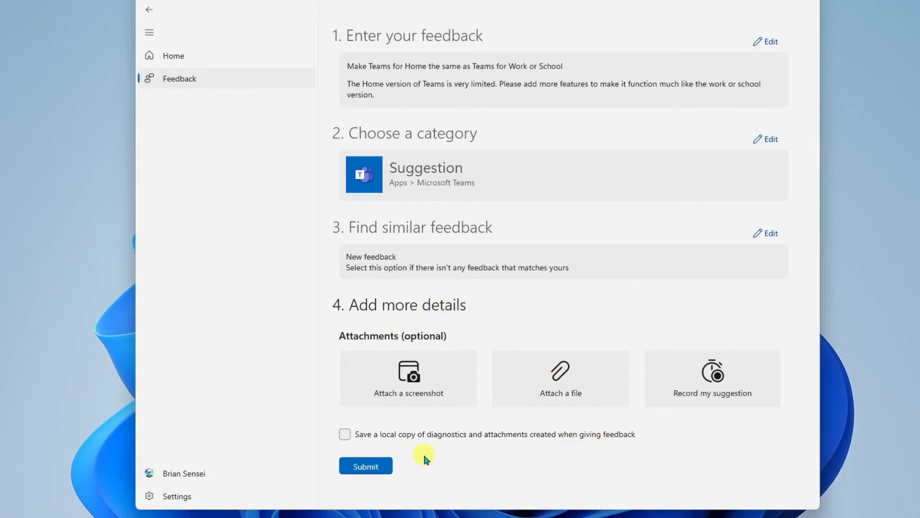
click(365, 466)
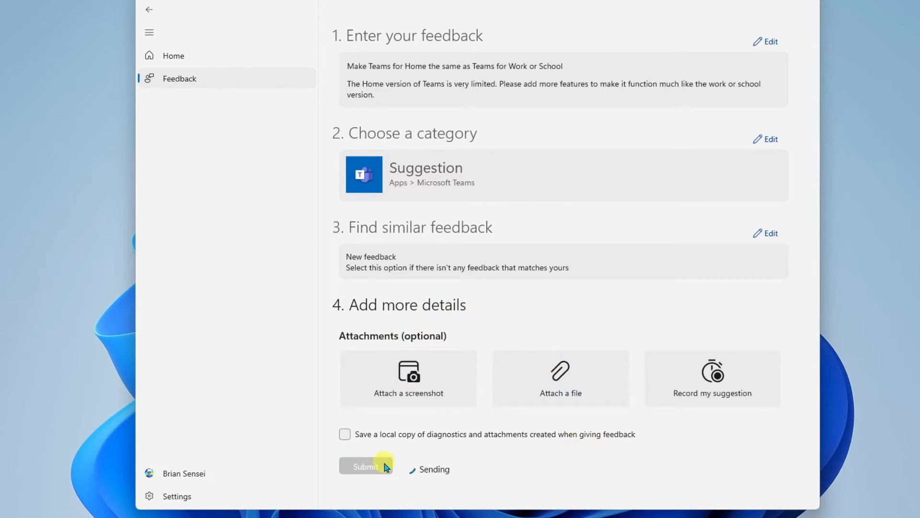
Continue using Feedback Hub from the thank-you confirmation page.
click(365, 466)
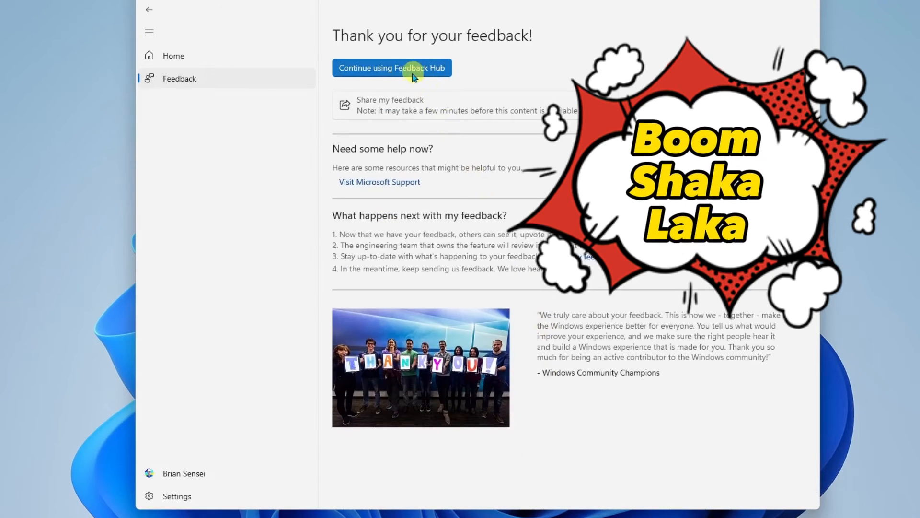
click(391, 68)
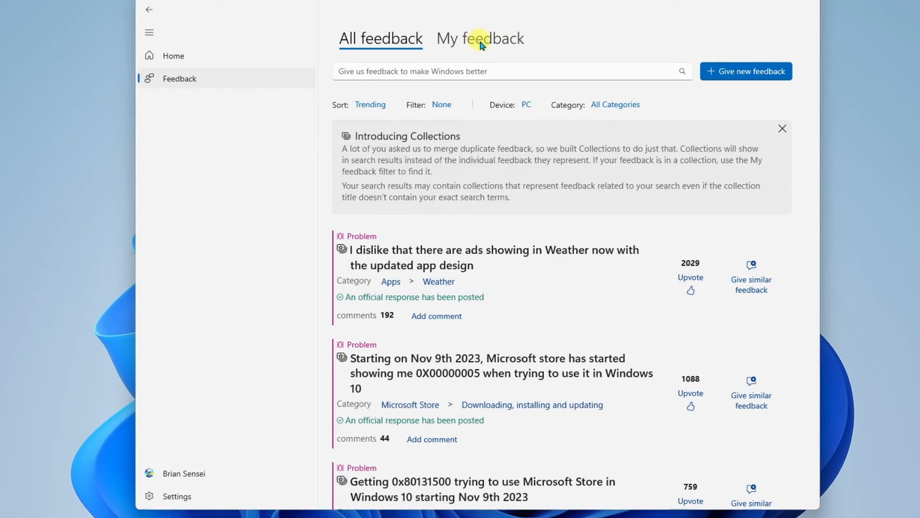
View My feedback, listing the Teams for Home suggestion with one upvote.
click(480, 38)
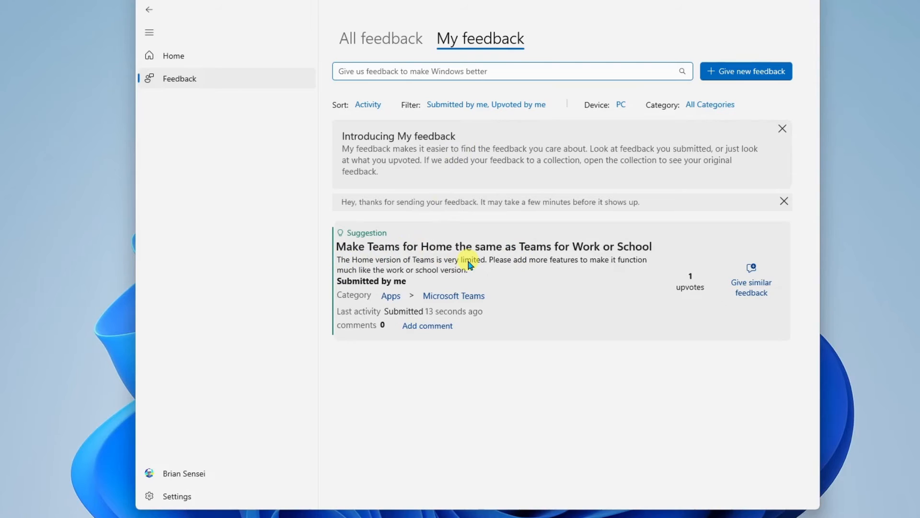
mouse_move(551, 293)
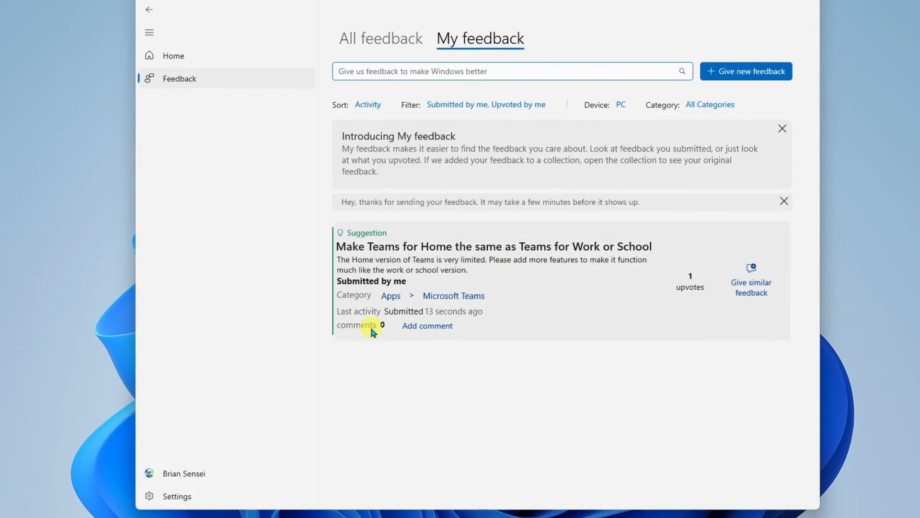
mouse_move(675, 283)
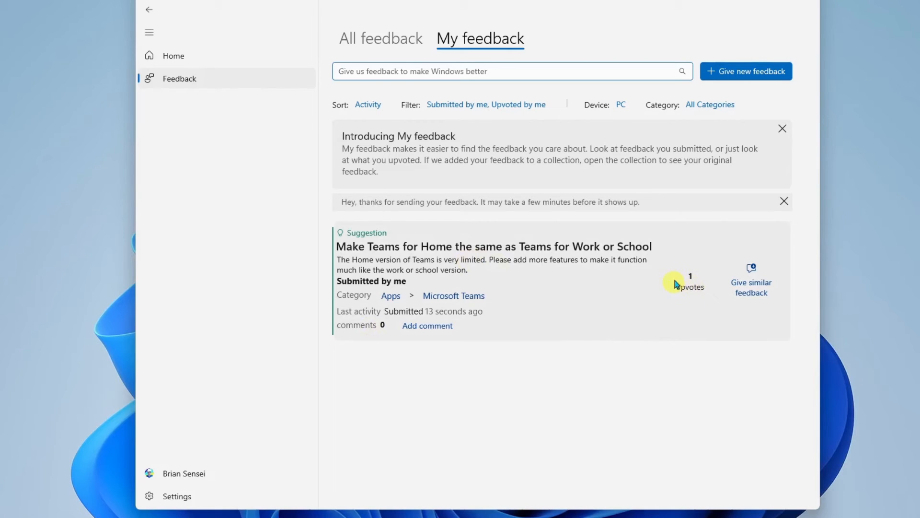
mouse_move(692, 310)
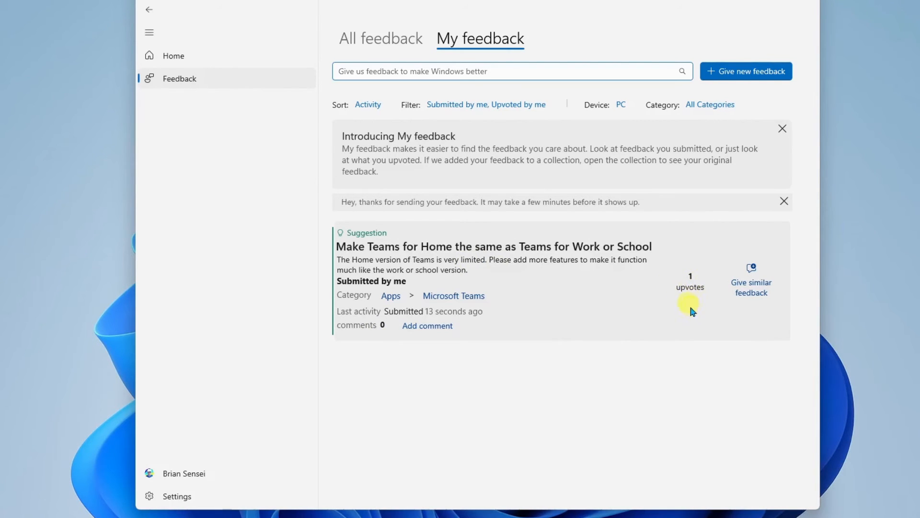
mouse_move(440, 317)
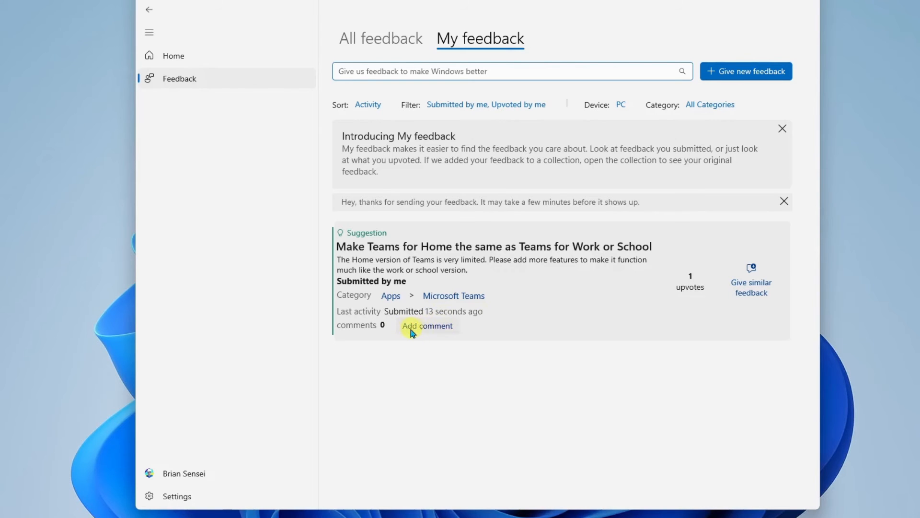
mouse_move(521, 310)
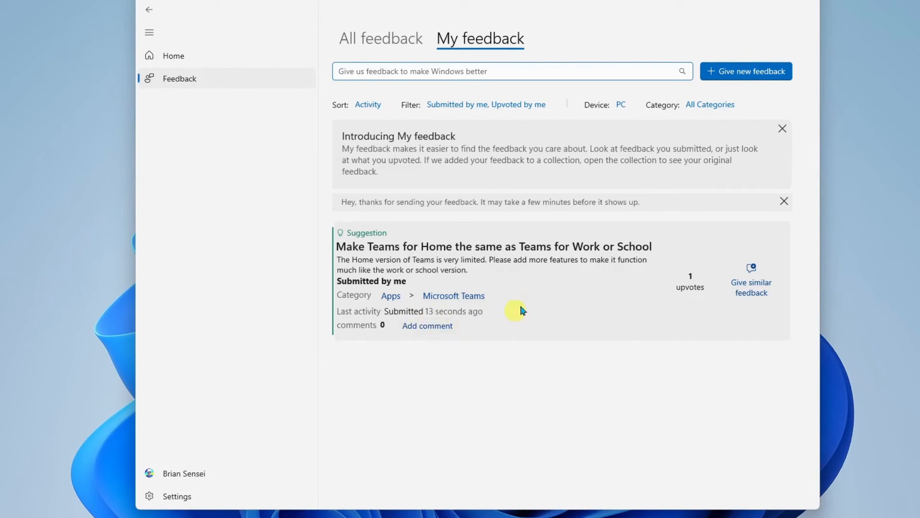
Return to All feedback and focus its search box.
click(381, 39)
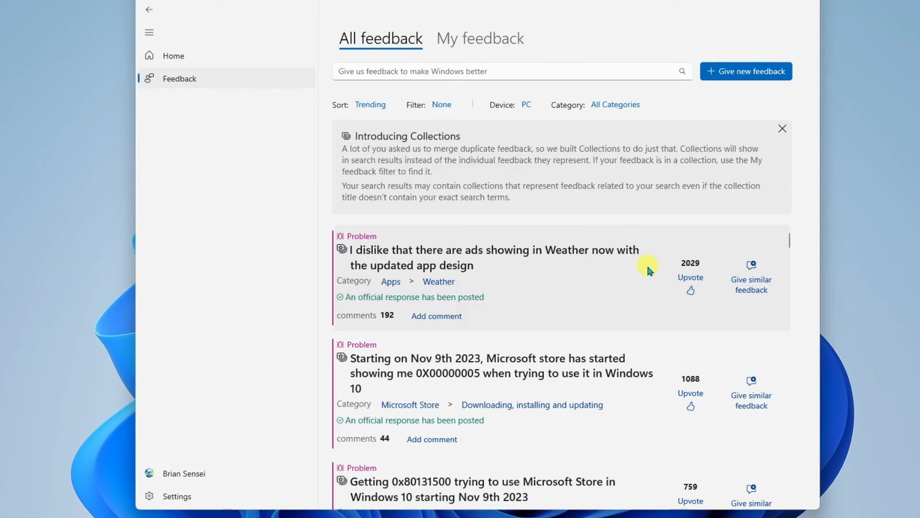
mouse_move(639, 285)
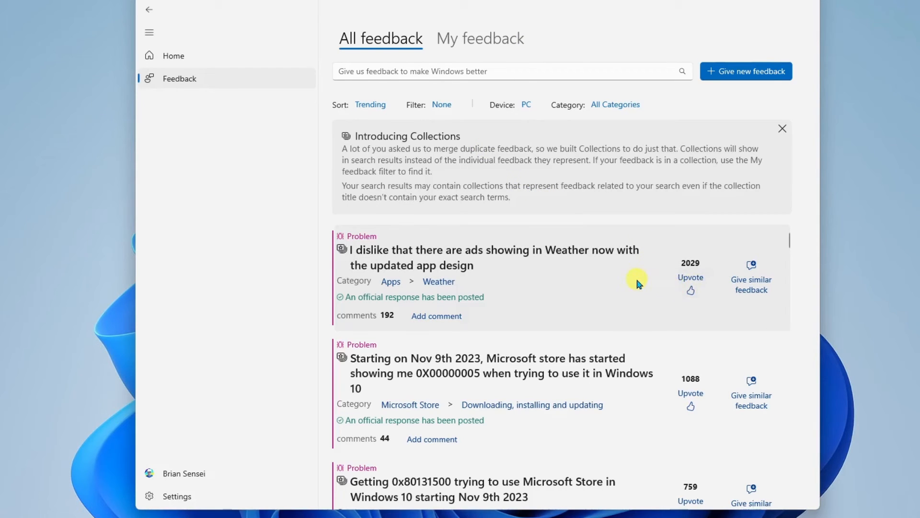
click(505, 71)
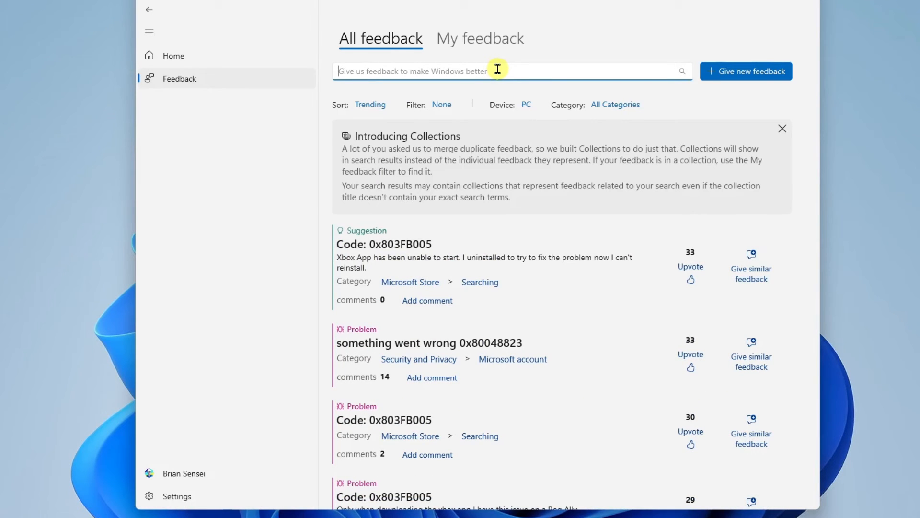
Search all feedback for 'Teams' and upvote 'Add features from the old teams to the new teams'.
text(Teams)
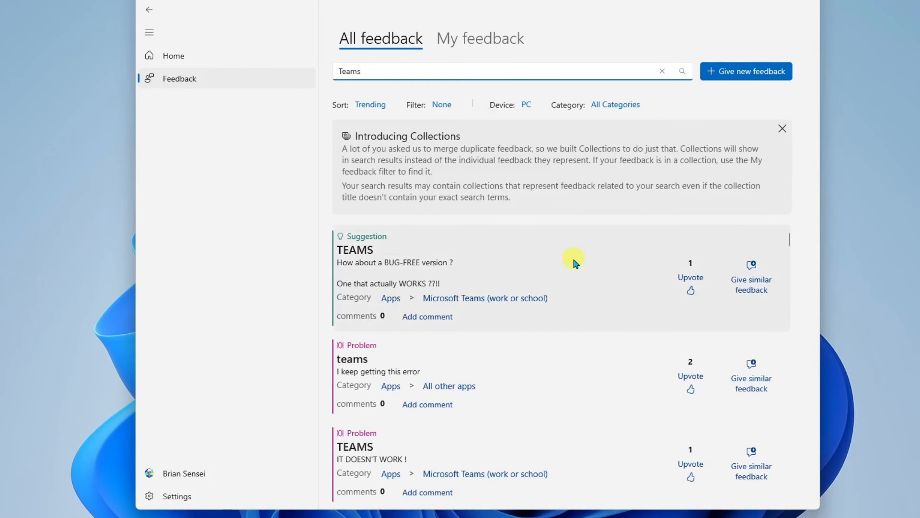
scroll(down, 3)
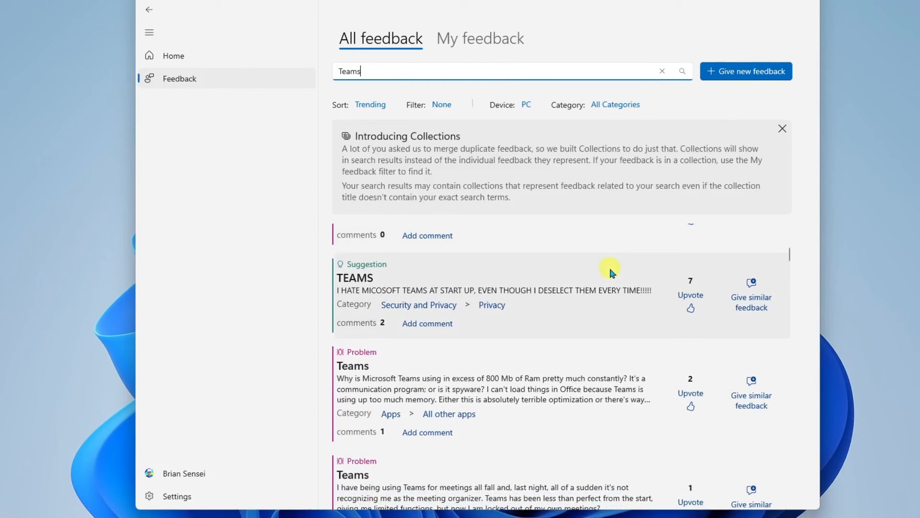
scroll(down, 3)
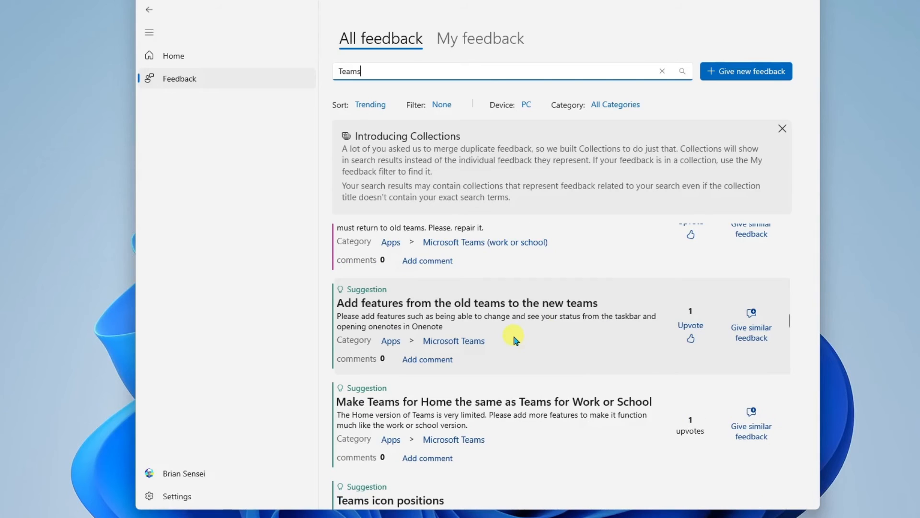
mouse_move(511, 342)
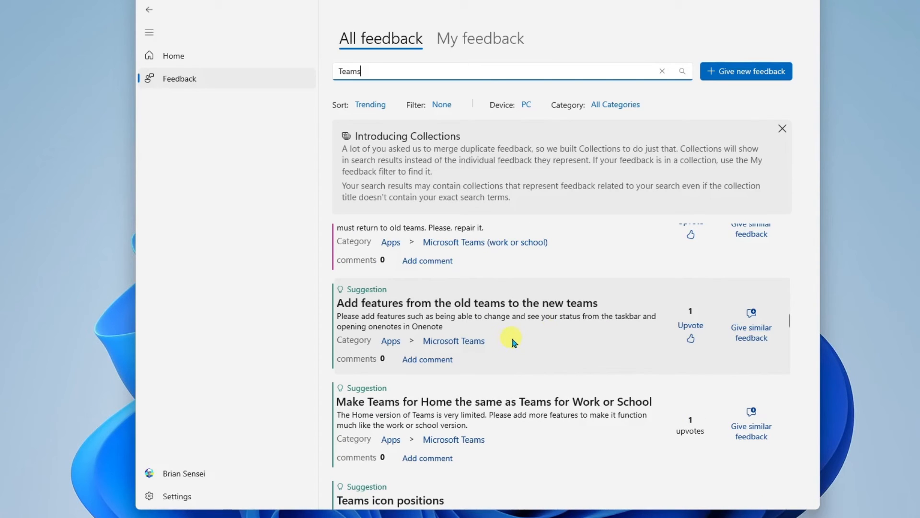
mouse_move(463, 333)
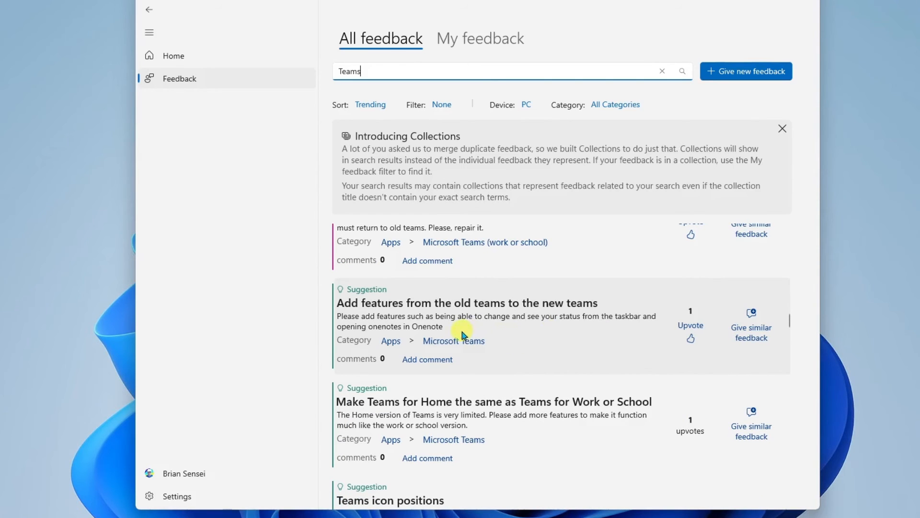
mouse_move(573, 334)
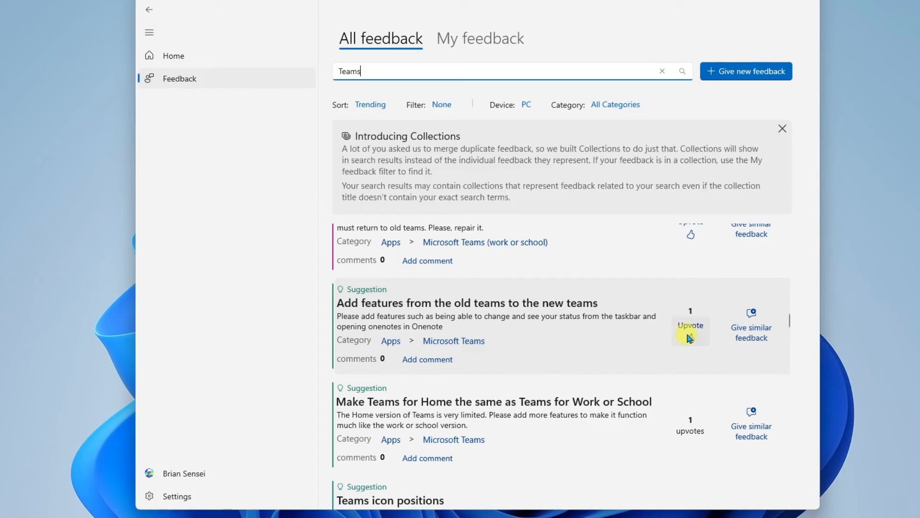
click(690, 327)
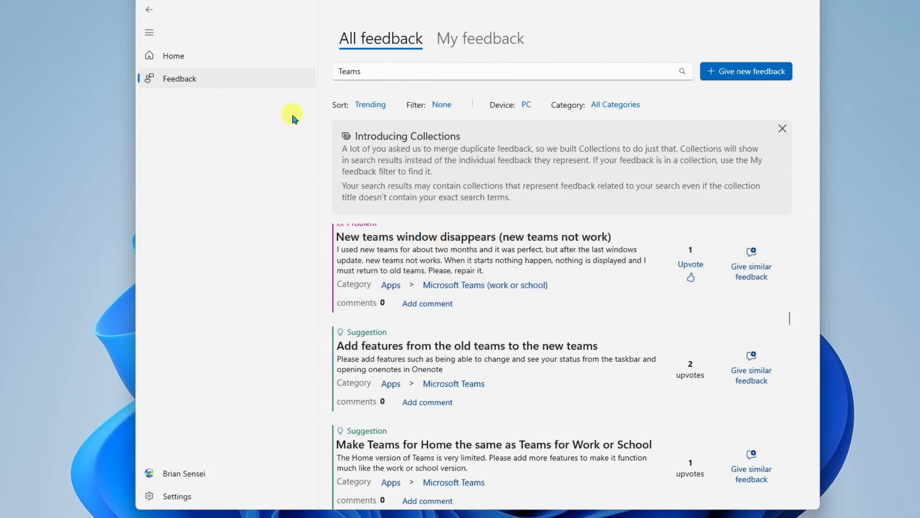
Close the Feedback Hub window so the Windows 11 desktop remains on screen.
click(173, 56)
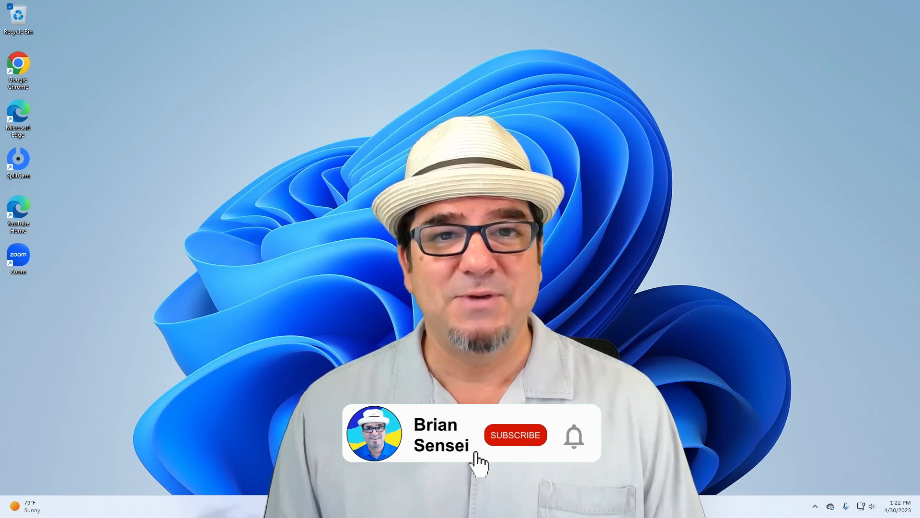
click(515, 435)
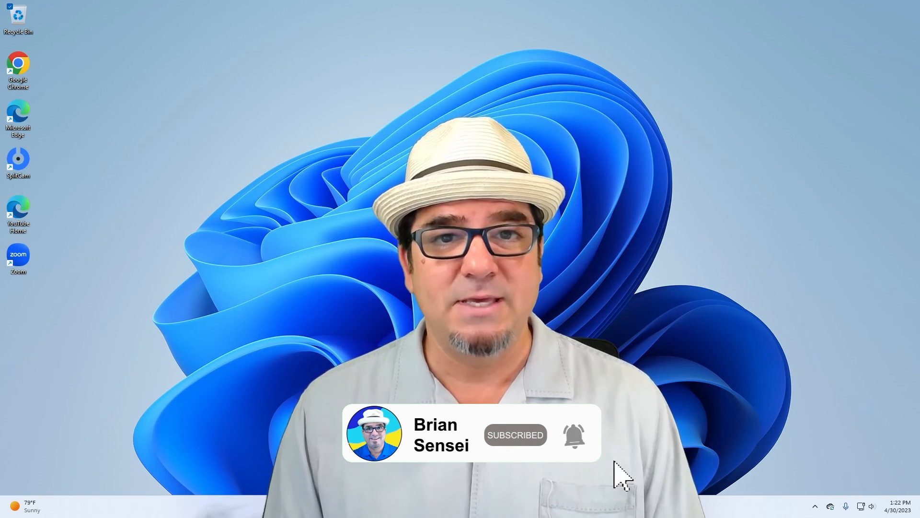